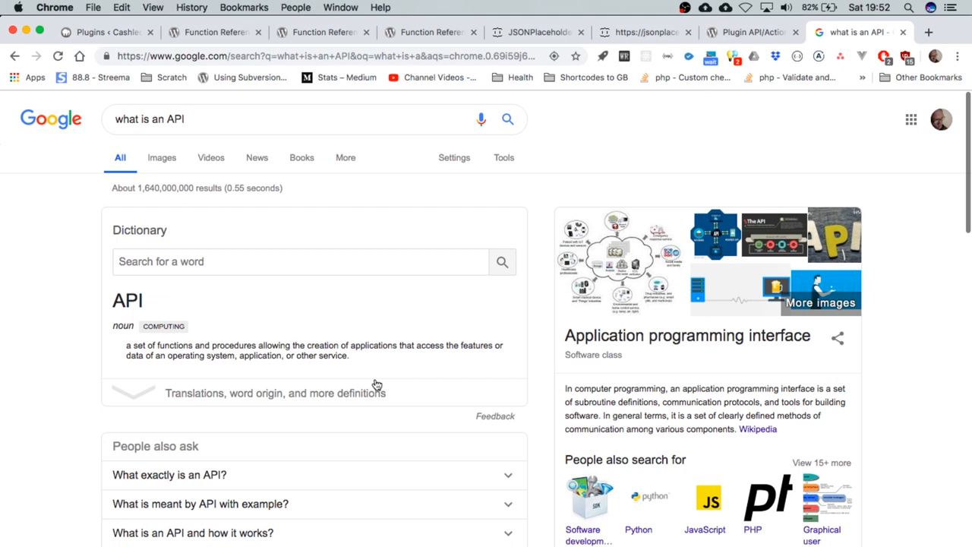
mouse_move(333, 206)
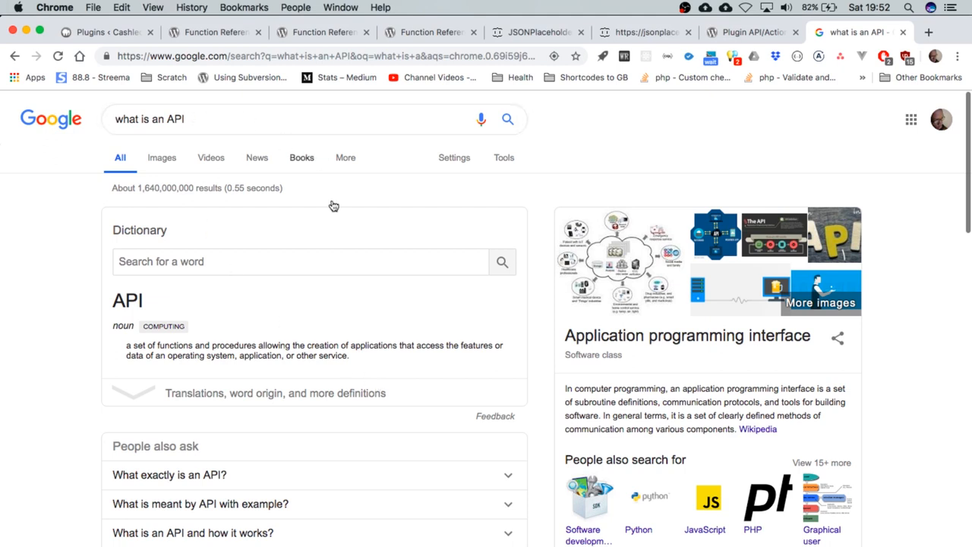
Expand 'What exactly is an API?' under People also ask to read the Medium excerpt.
scroll(down, 3)
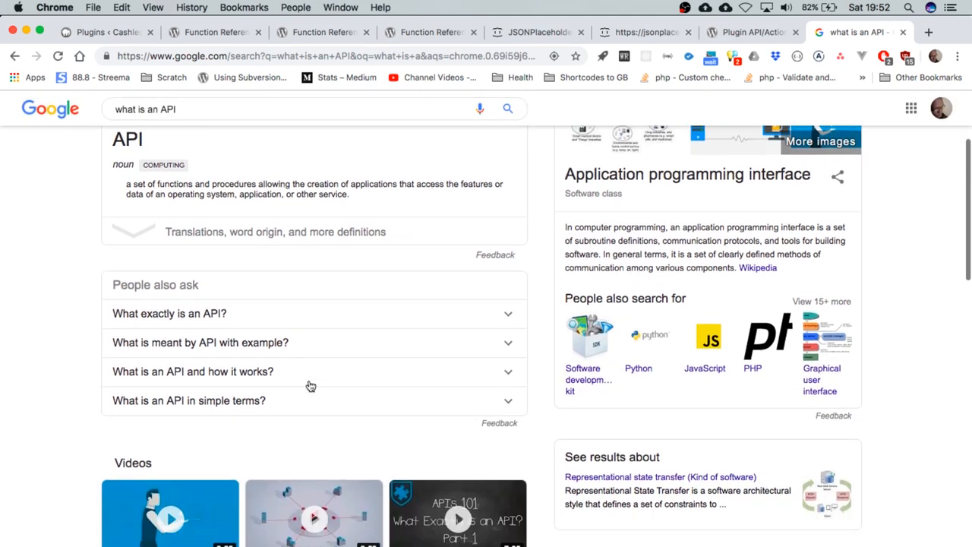
mouse_move(467, 299)
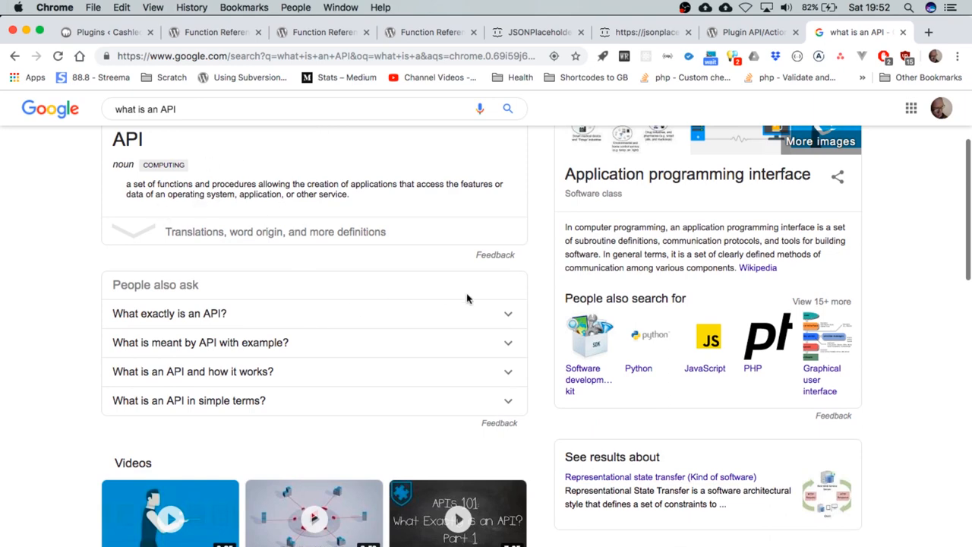
click(169, 313)
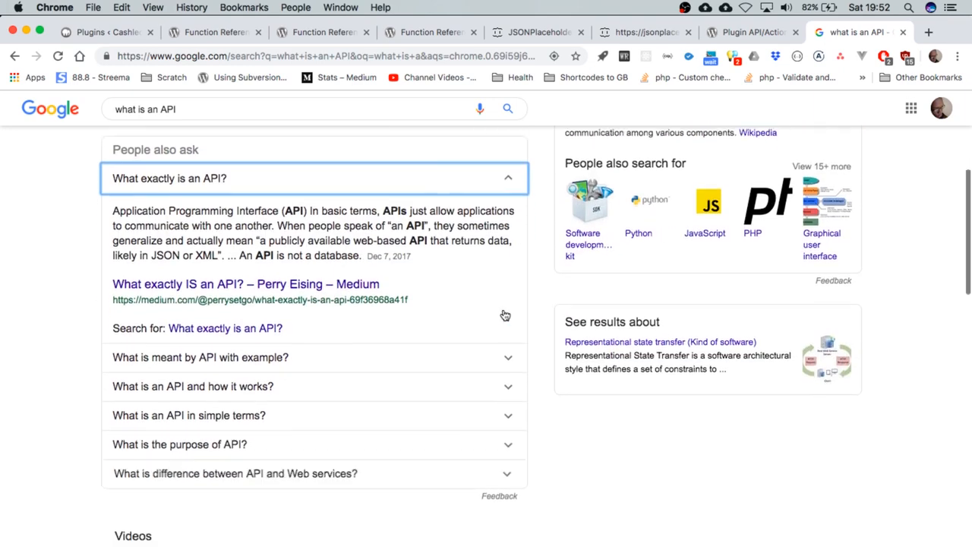
scroll(down, 3)
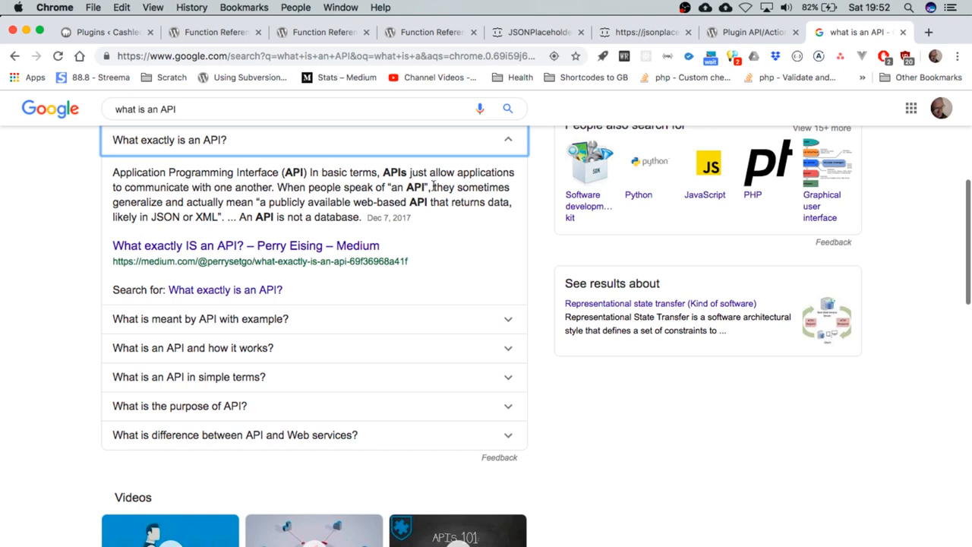
mouse_move(394, 168)
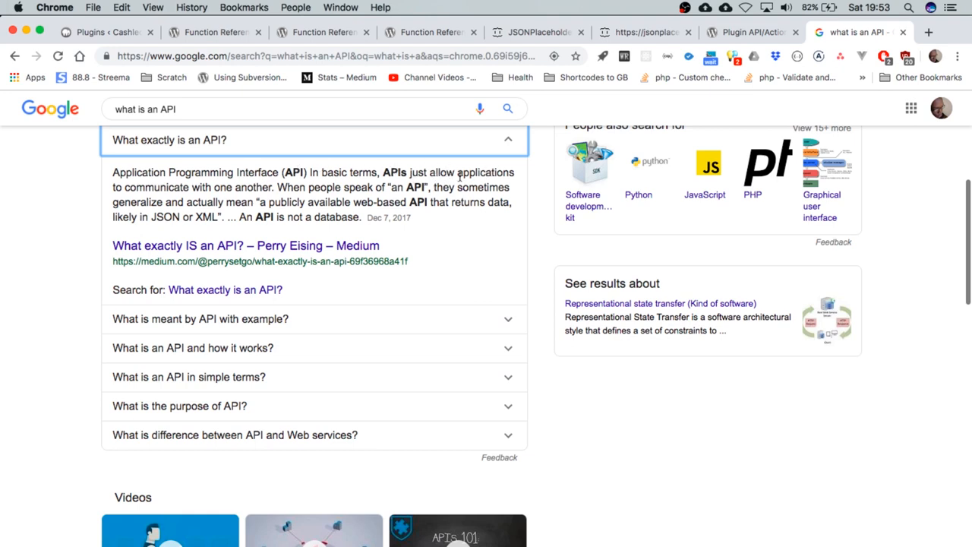
mouse_move(274, 189)
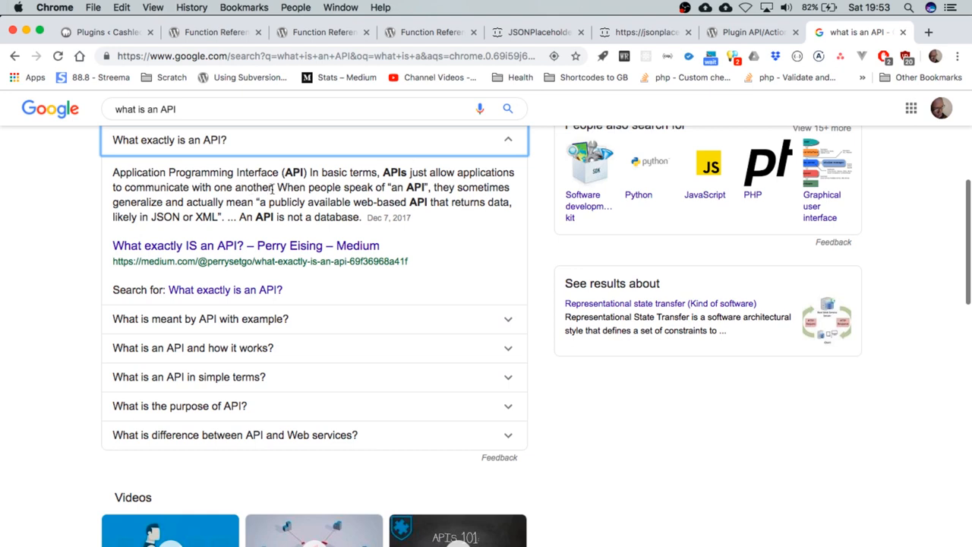
mouse_move(507, 198)
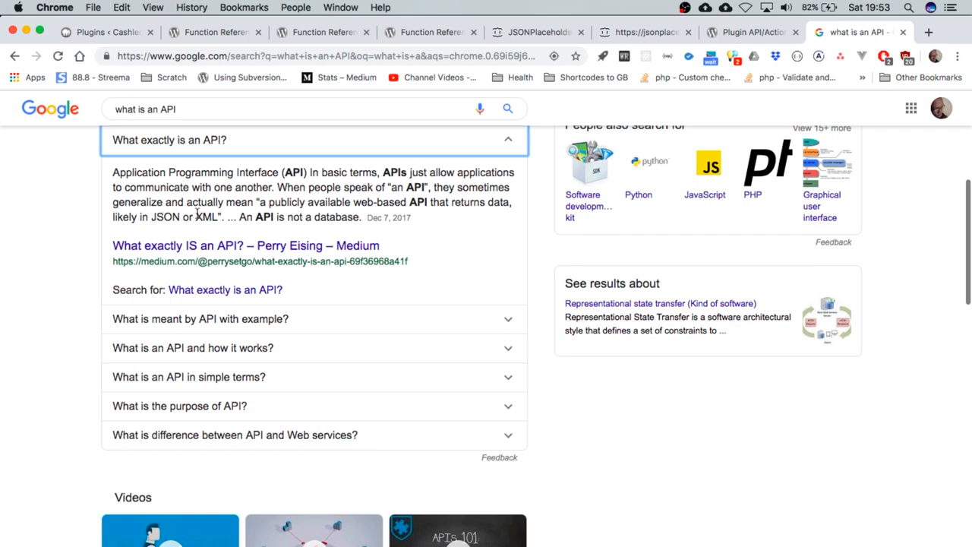
Expand 'What is an API and how it works?' to show the MuleSoft Blog answer.
click(192, 347)
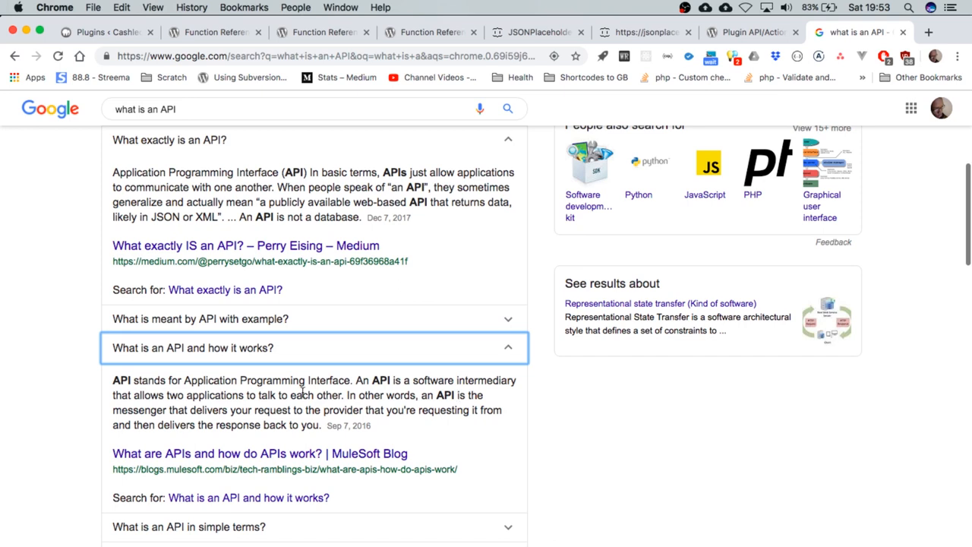
mouse_move(192, 415)
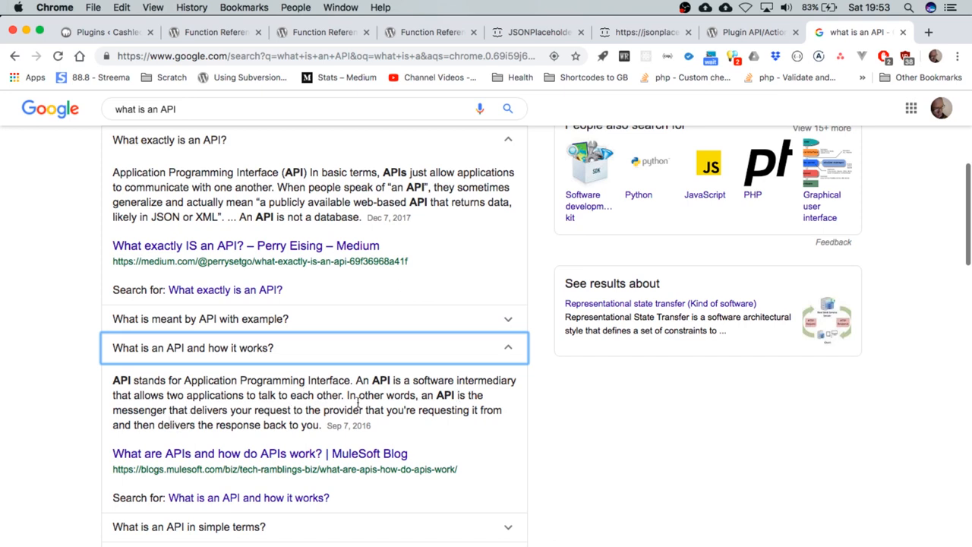
mouse_move(407, 414)
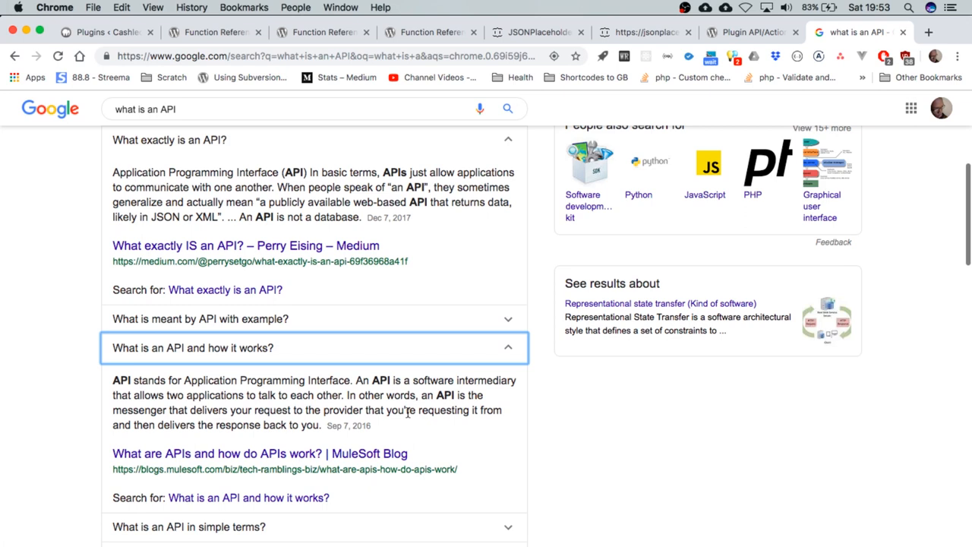